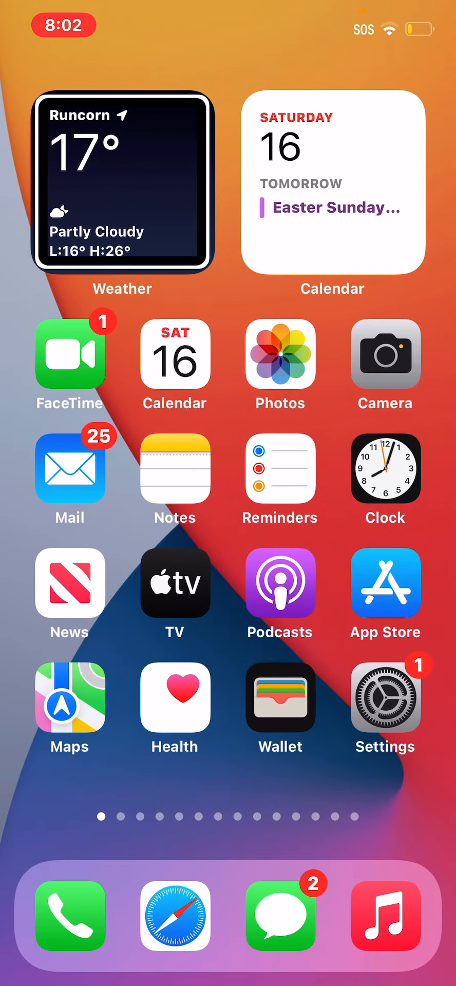
# Step: Open Mail and scroll All Inboxes toward the WordPress.com branding-tips email
pyautogui.click(69, 355)
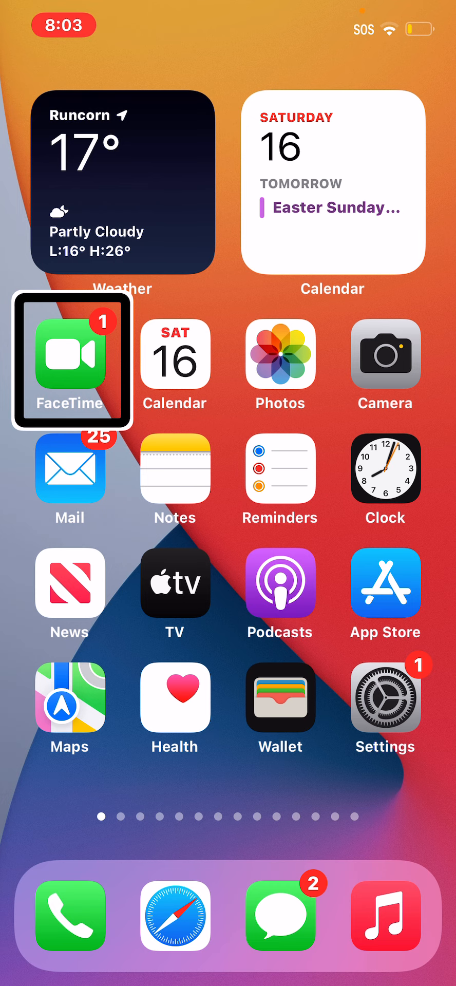
pyautogui.click(70, 468)
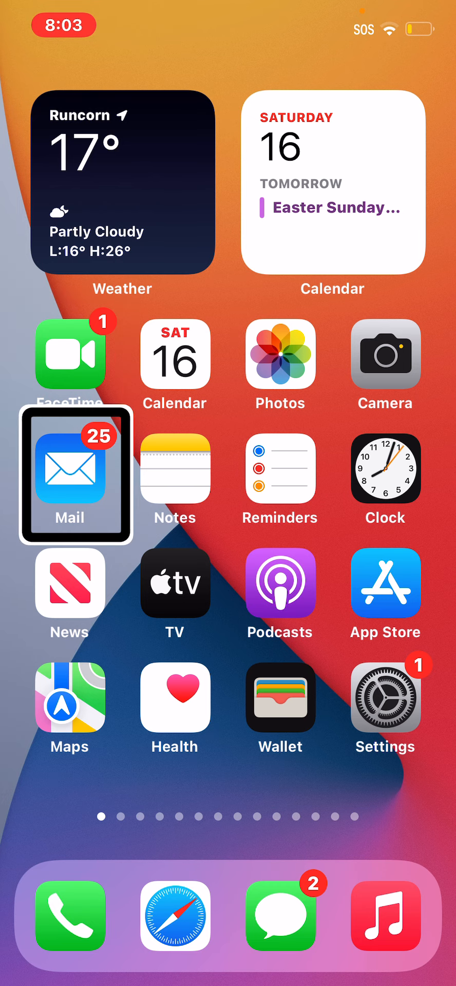
pyautogui.click(70, 474)
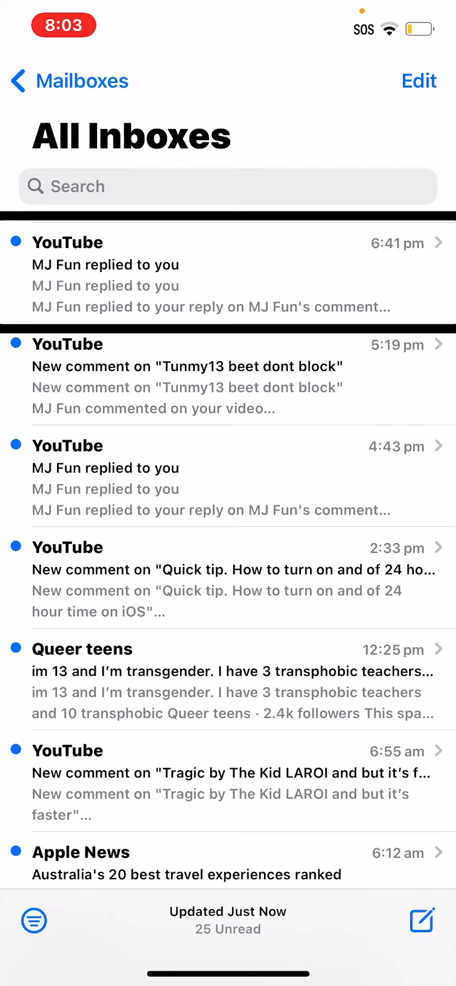
pyautogui.scroll(-3)
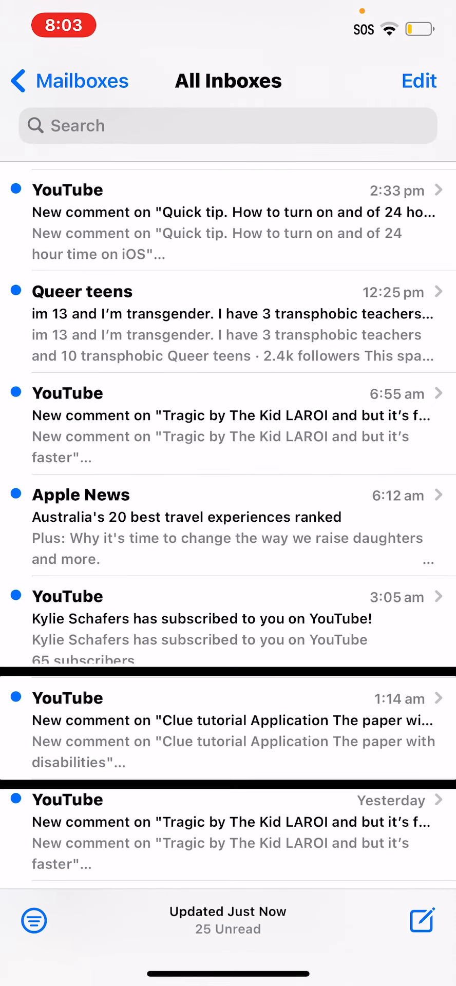
pyautogui.scroll(-3)
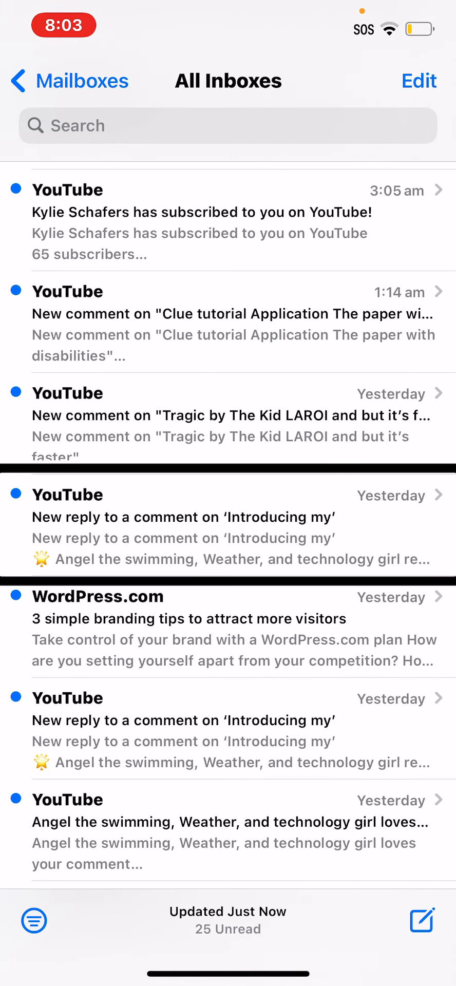
pyautogui.scroll(-3)
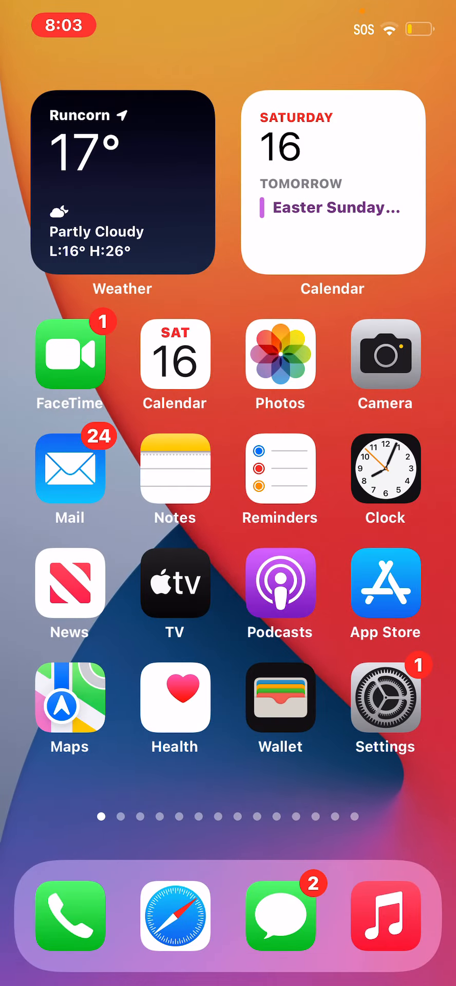
# Step: In Messages, leave angel's conversation and search the conversations for 'WordPress.com'
pyautogui.click(280, 915)
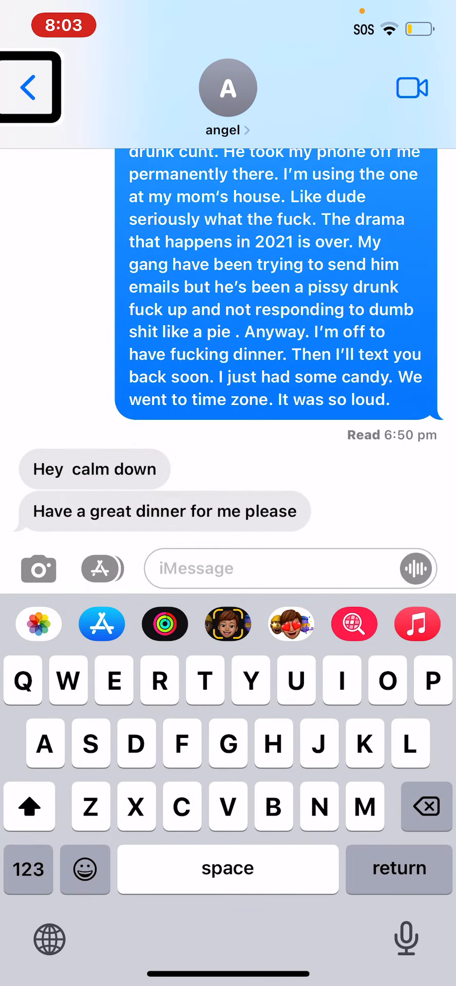
pyautogui.click(30, 87)
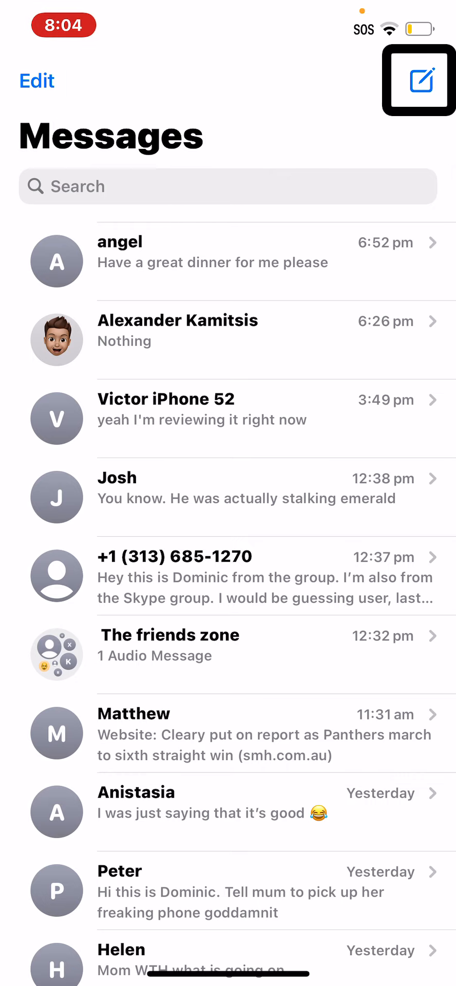
pyautogui.click(228, 185)
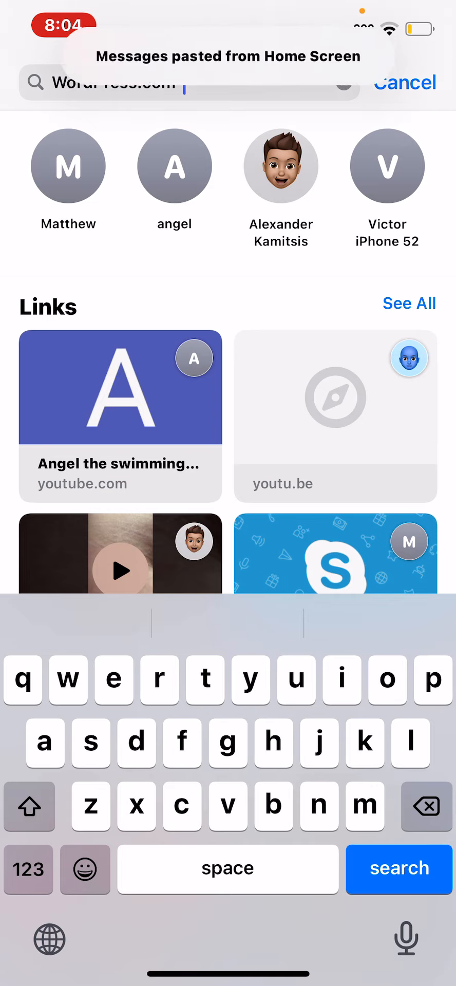
# Step: Delete 'WordPress.com' from the Messages search field and cancel the search
pyautogui.press('h')
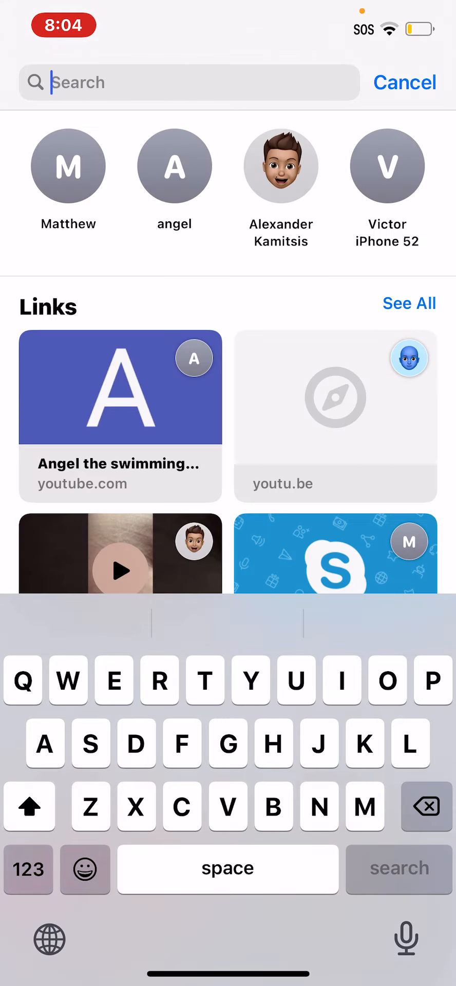
pyautogui.click(425, 807)
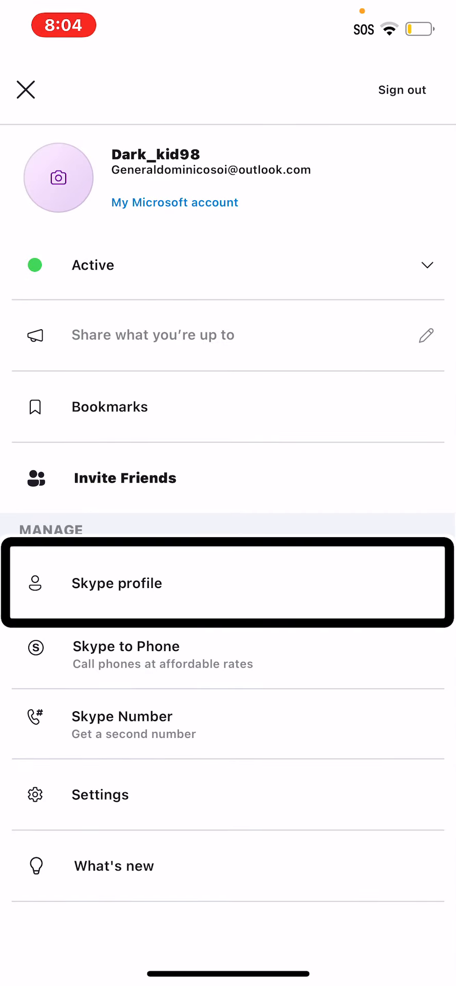
# Step: Copy the name from the Skype profile, then close the account menu
pyautogui.click(117, 583)
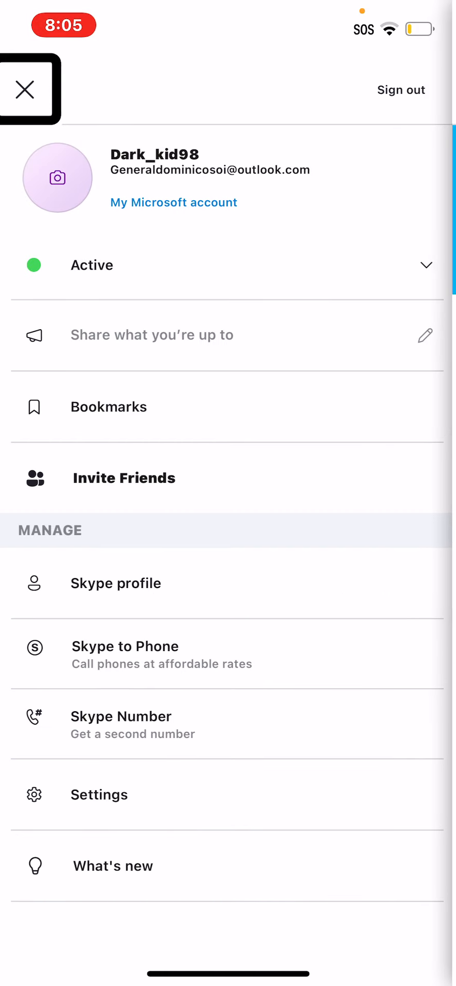
pyautogui.click(25, 89)
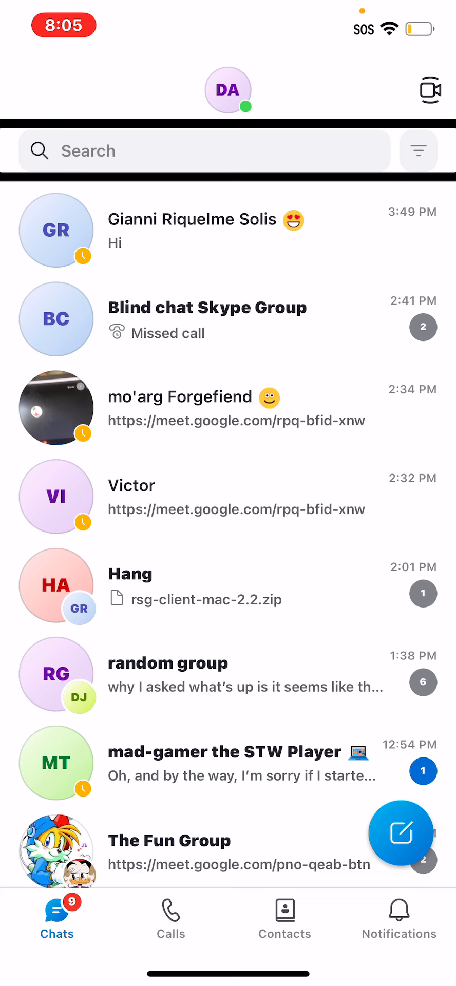
# Step: Search Skype chats for the pasted profile text 'Skype'
pyautogui.click(204, 150)
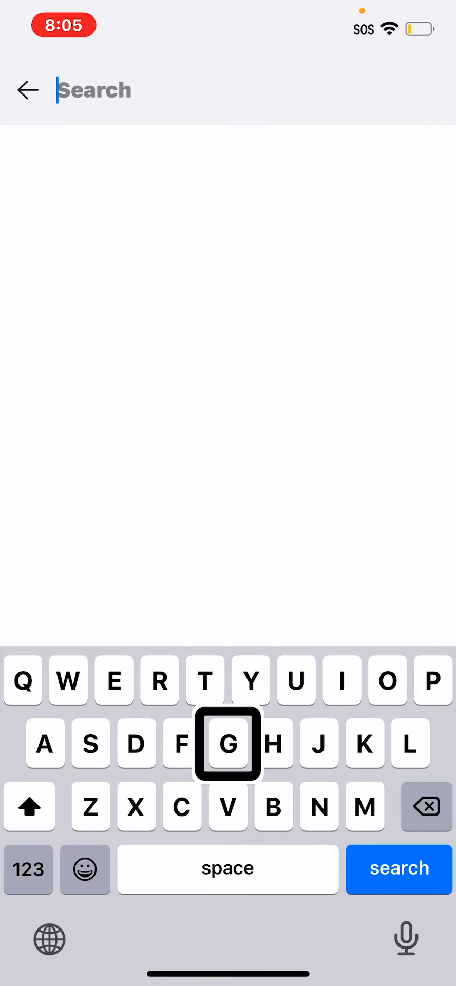
pyautogui.write('Skype')
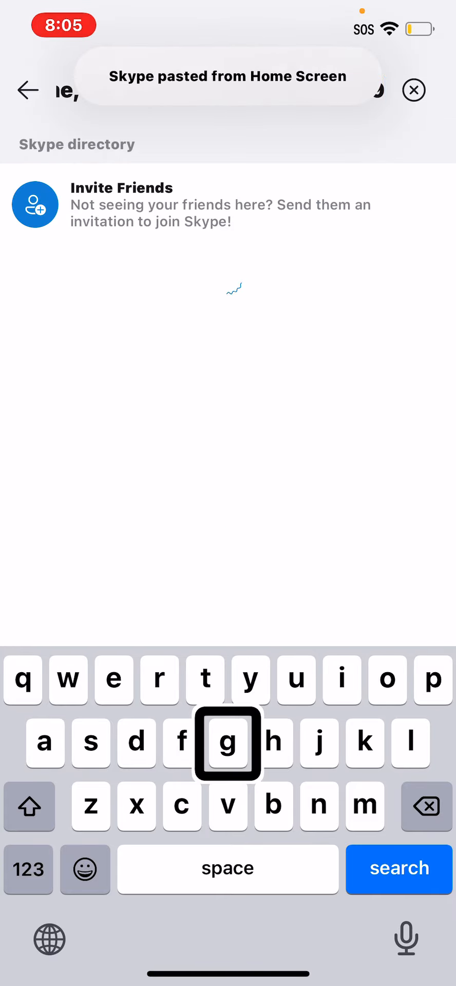